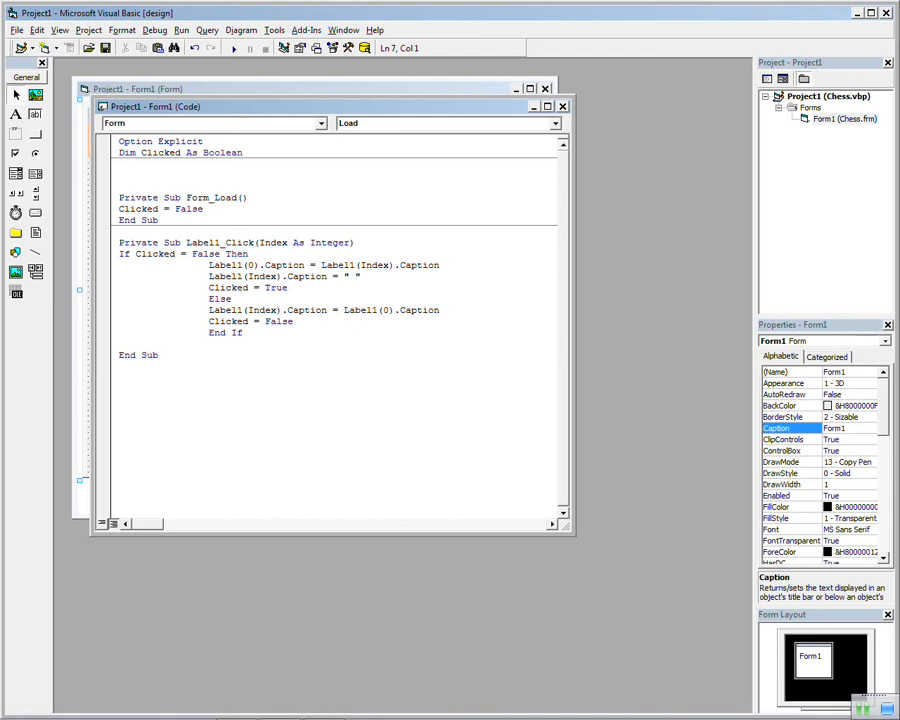
# - Return to the Form1 design view showing the chessboard of piece labels
pyautogui.click(118, 208)
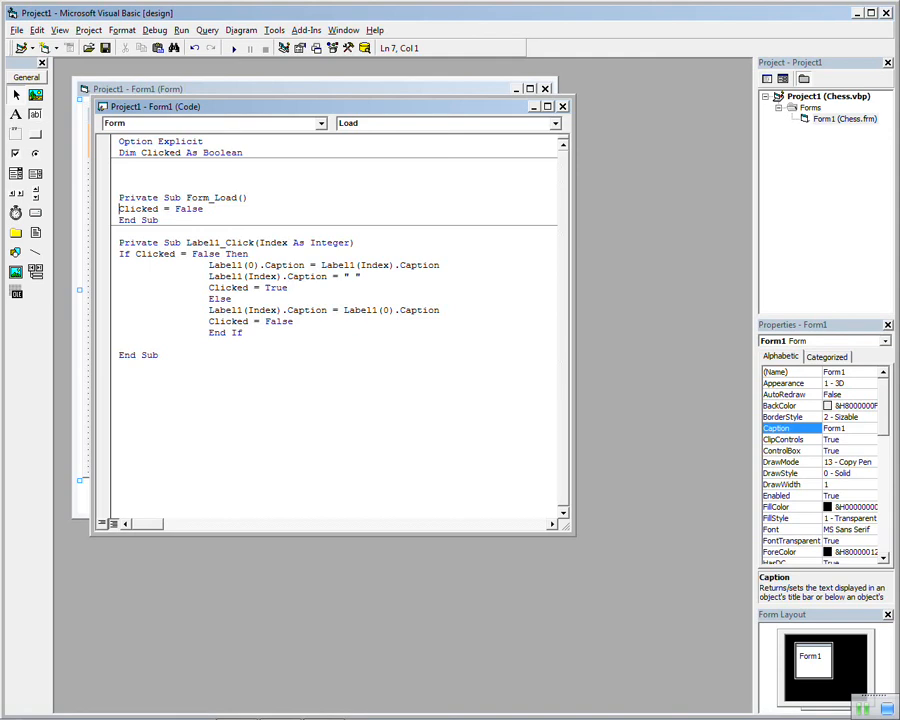
pyautogui.click(232, 48)
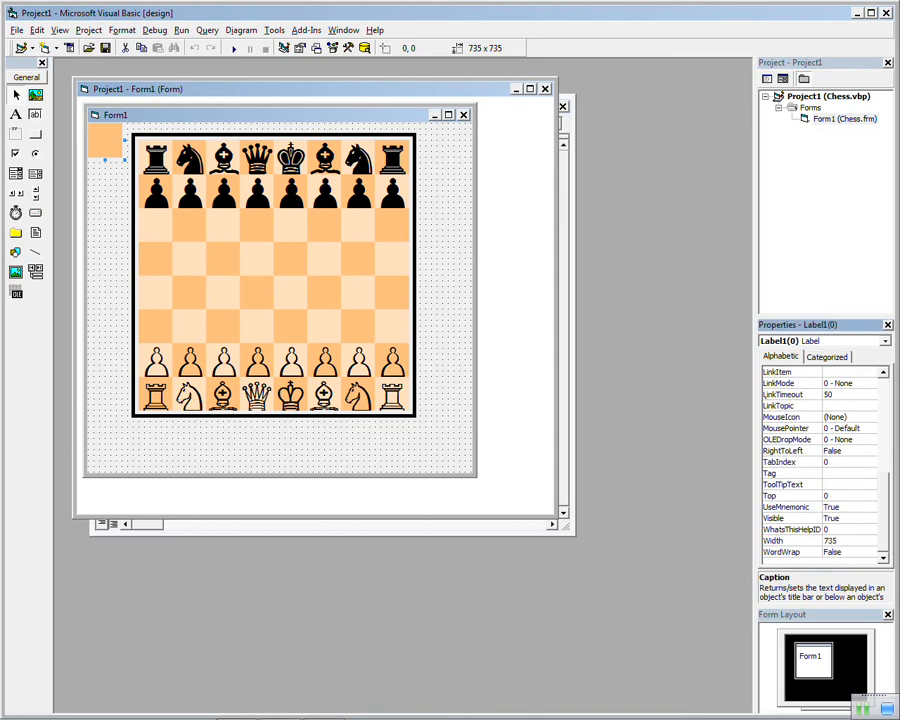
# - Place a CommandButton below the board captioned 'Position'
pyautogui.click(790, 552)
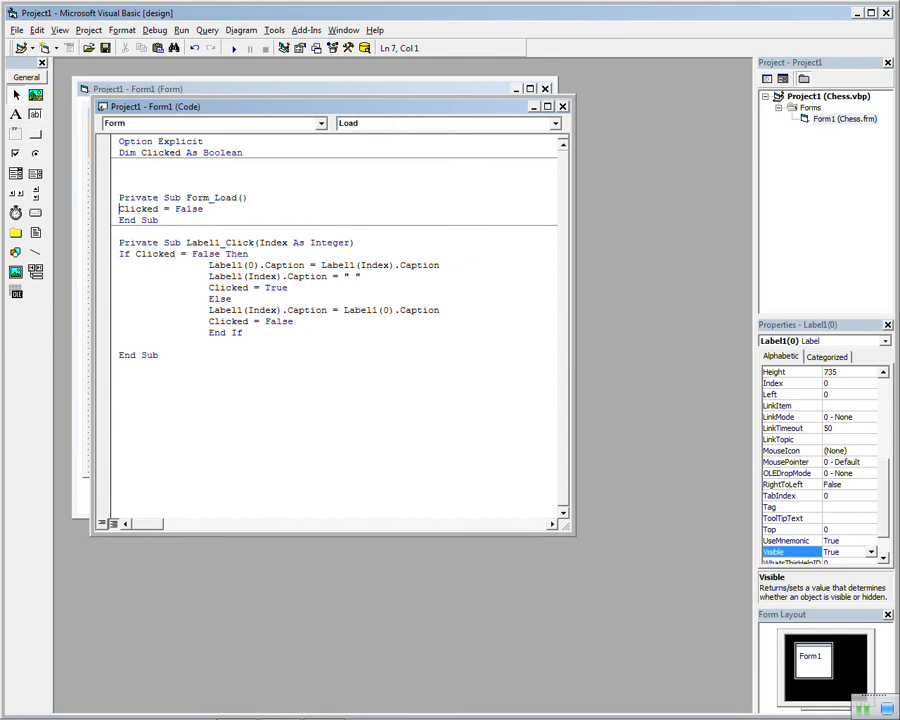
pyautogui.click(242, 332)
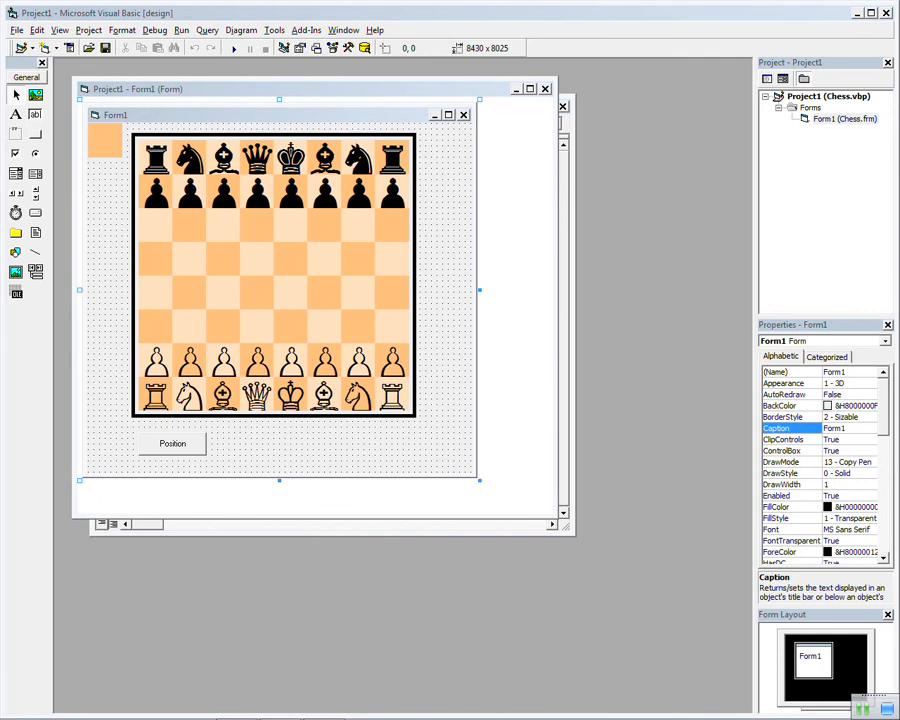
# - Write Command1_Click with the Position layout string and loop, then run into 'Variable not defined'
pyautogui.click(172, 444)
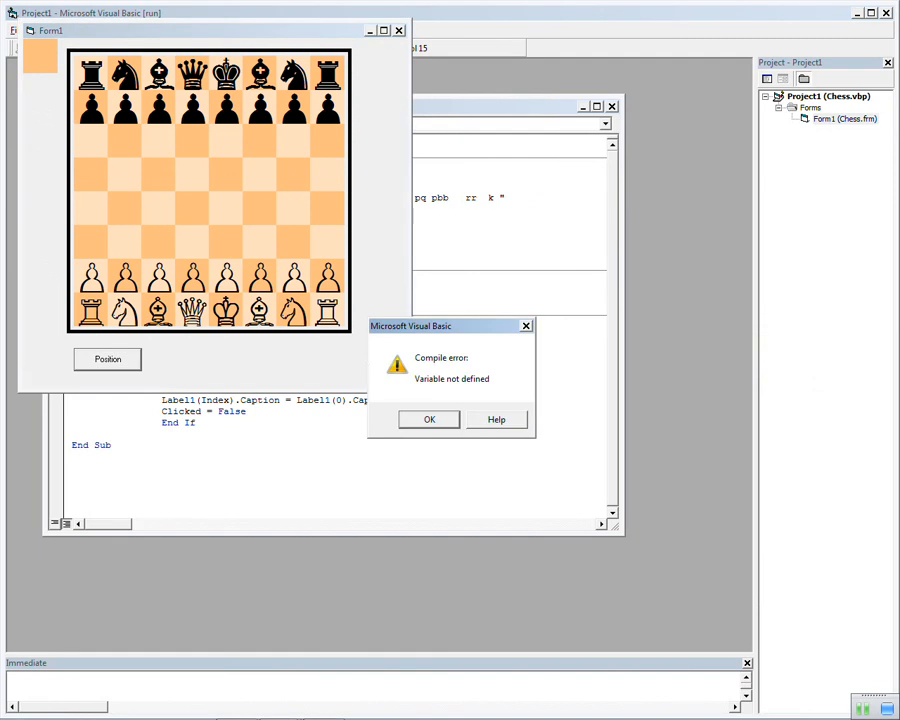
# - Declare Dim aloop As Integer, add a Flip Board button and write Command2_Click swapping label Left/Top
pyautogui.click(428, 420)
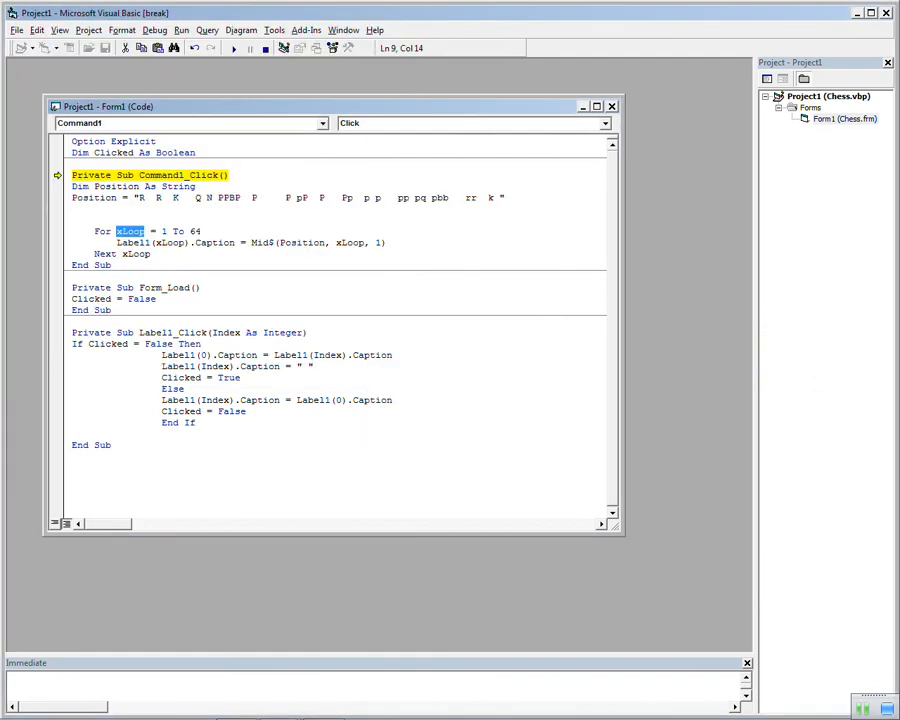
pyautogui.click(266, 48)
pyautogui.write('Dim xloop As Integer')
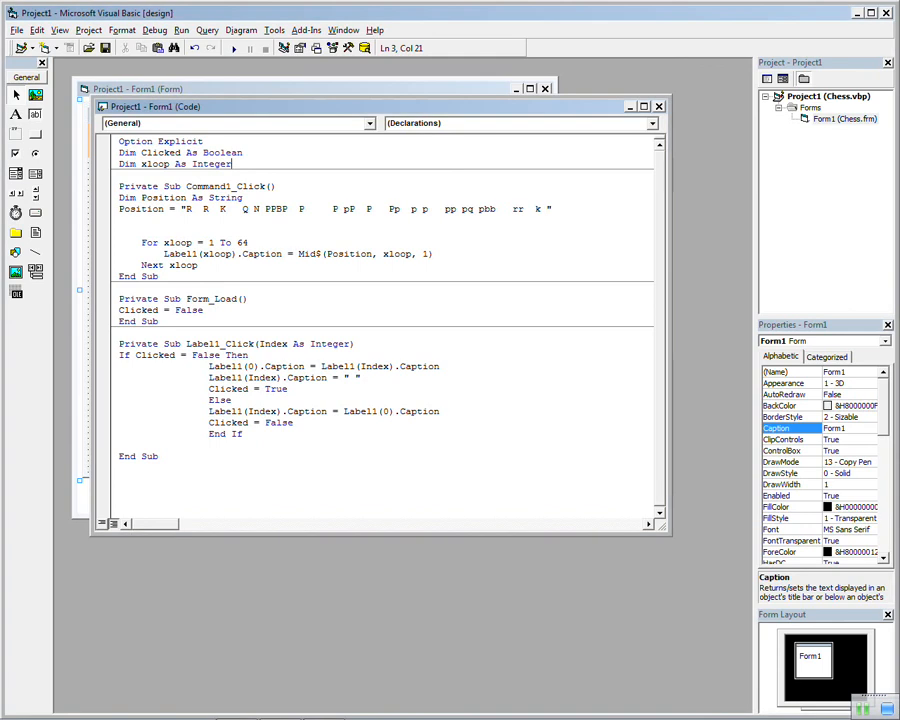
pyautogui.click(232, 48)
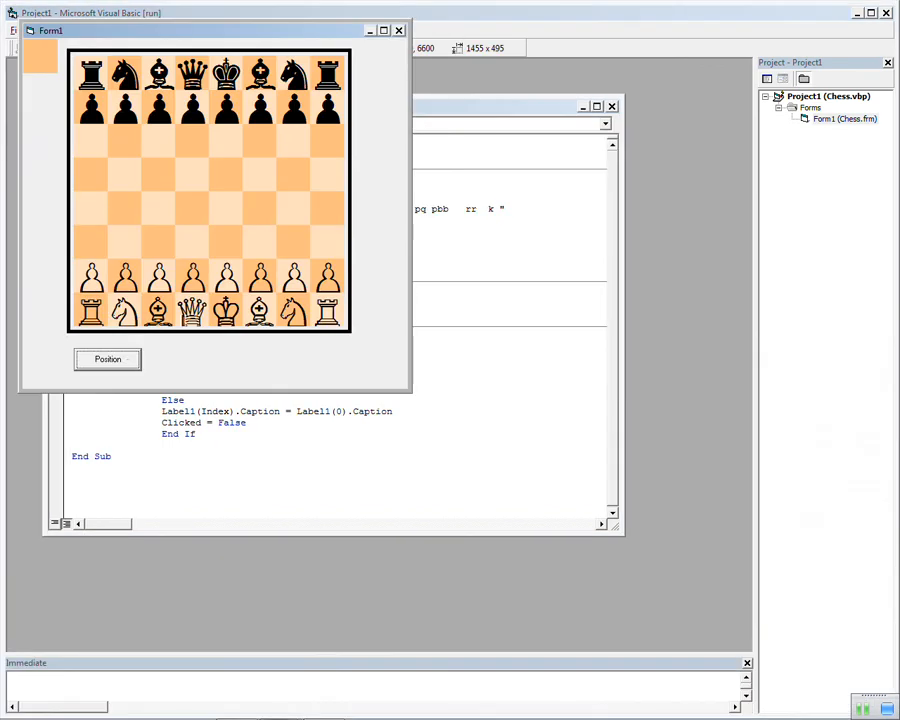
pyautogui.click(108, 360)
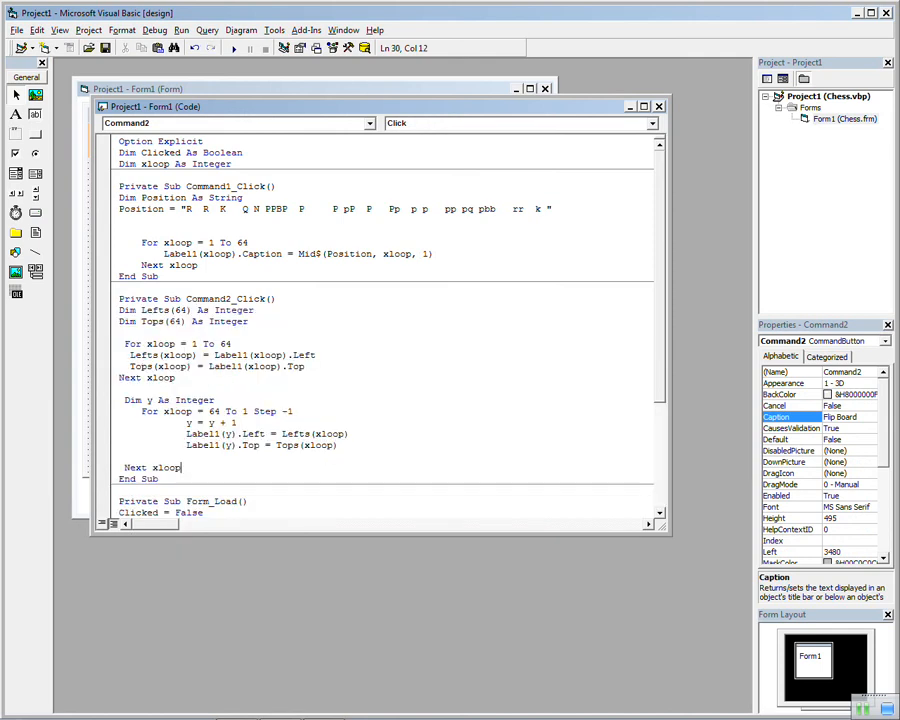
# - Run the project and load the set mid-game position with the Position button
pyautogui.click(232, 48)
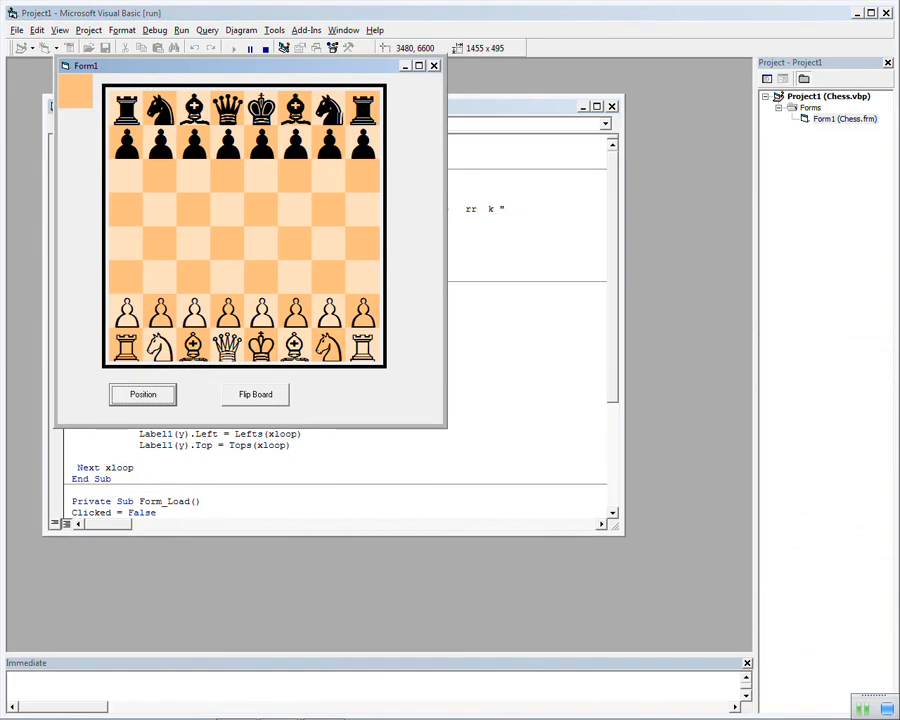
pyautogui.click(142, 394)
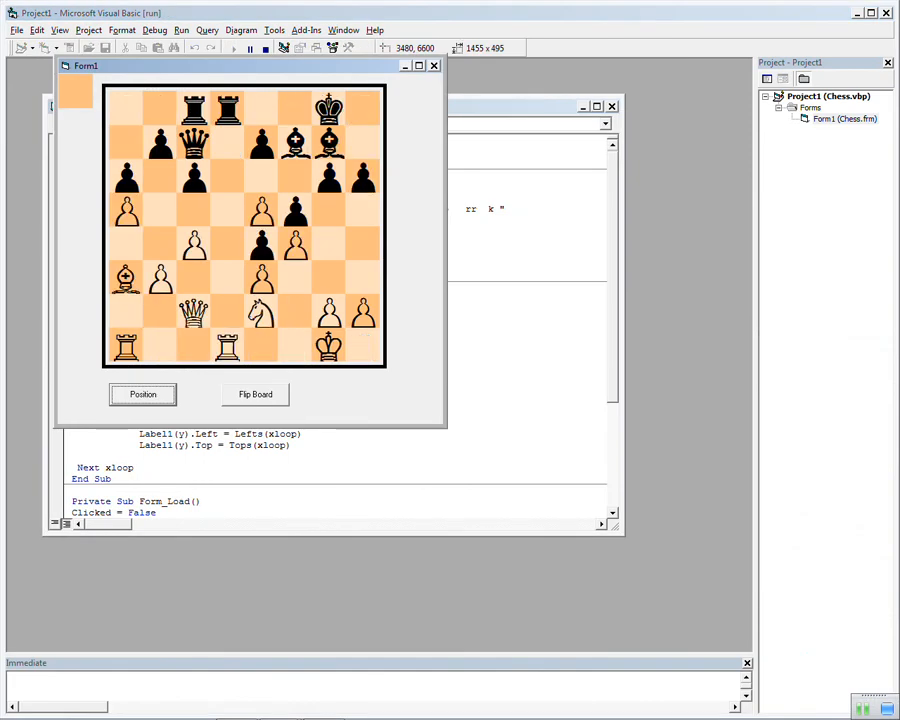
pyautogui.click(256, 394)
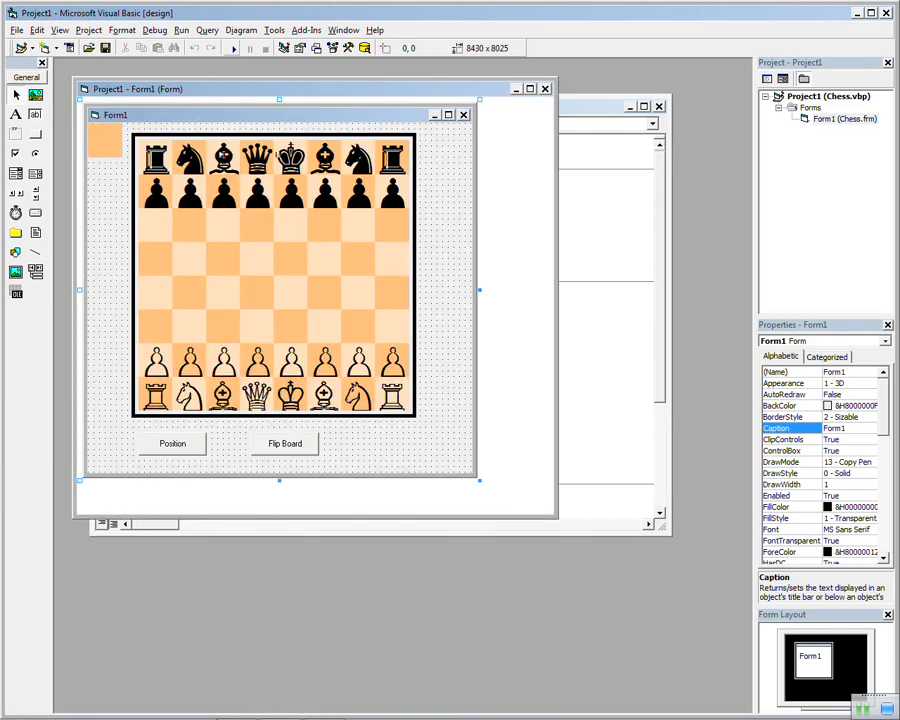
# - Run again and reverse the board with the Flip Board button
pyautogui.click(232, 48)
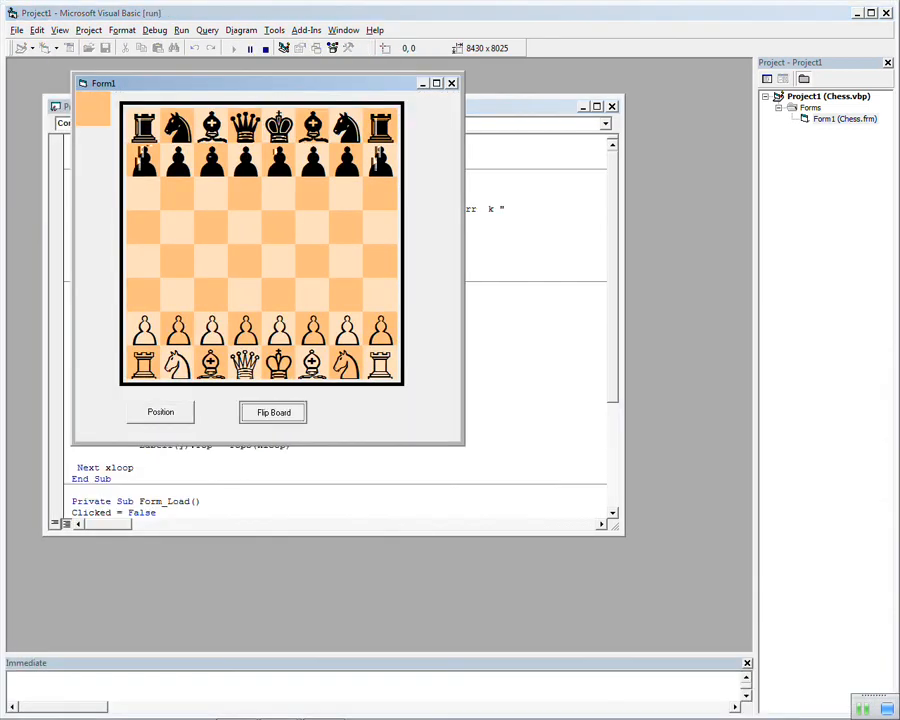
pyautogui.click(272, 412)
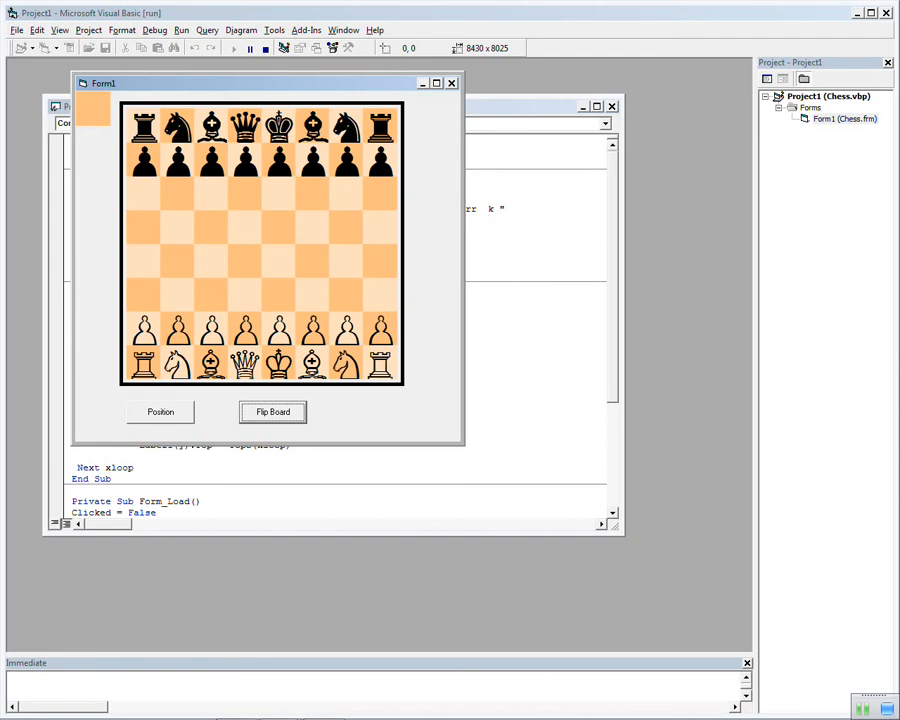